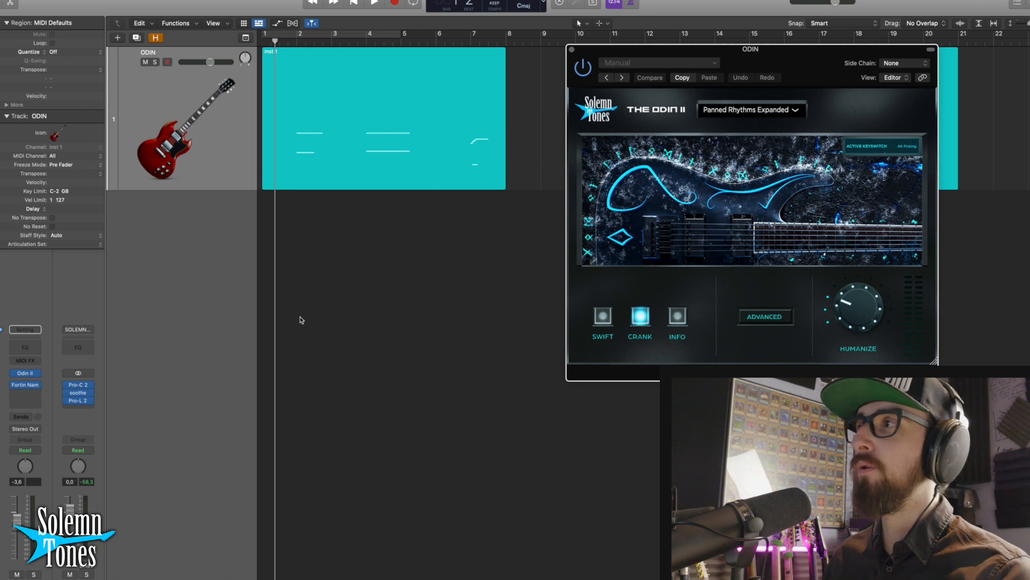
# Open the ODIN II track's MIDI region in the Piano Roll to show its notes
pyautogui.click(677, 316)
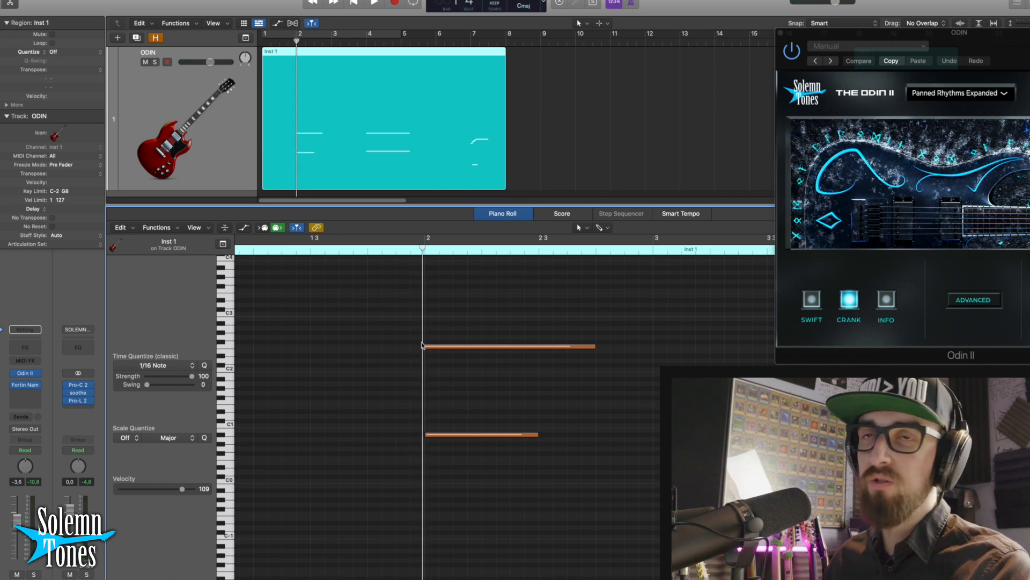
pyautogui.moveTo(428, 445)
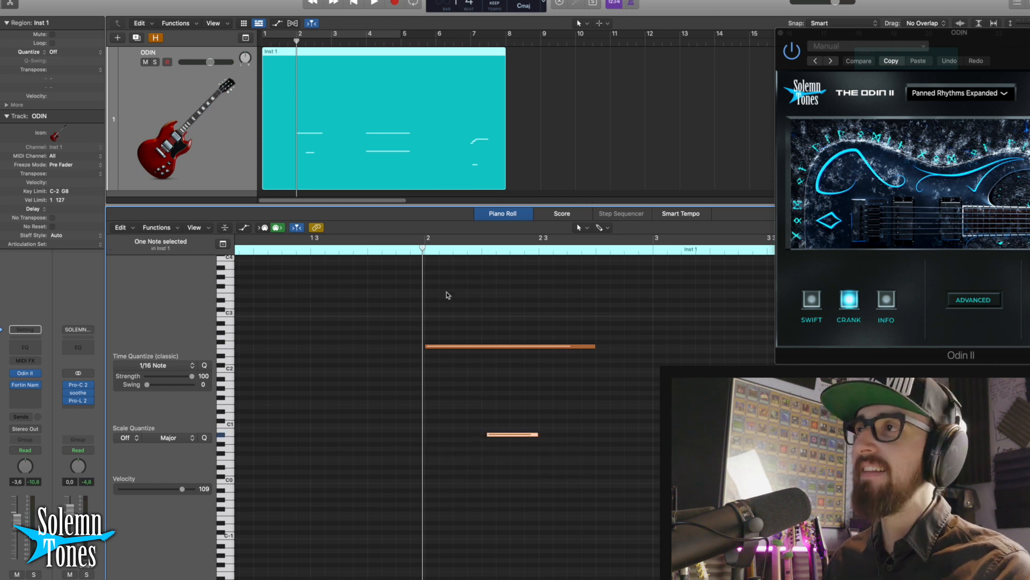
pyautogui.moveTo(463, 349)
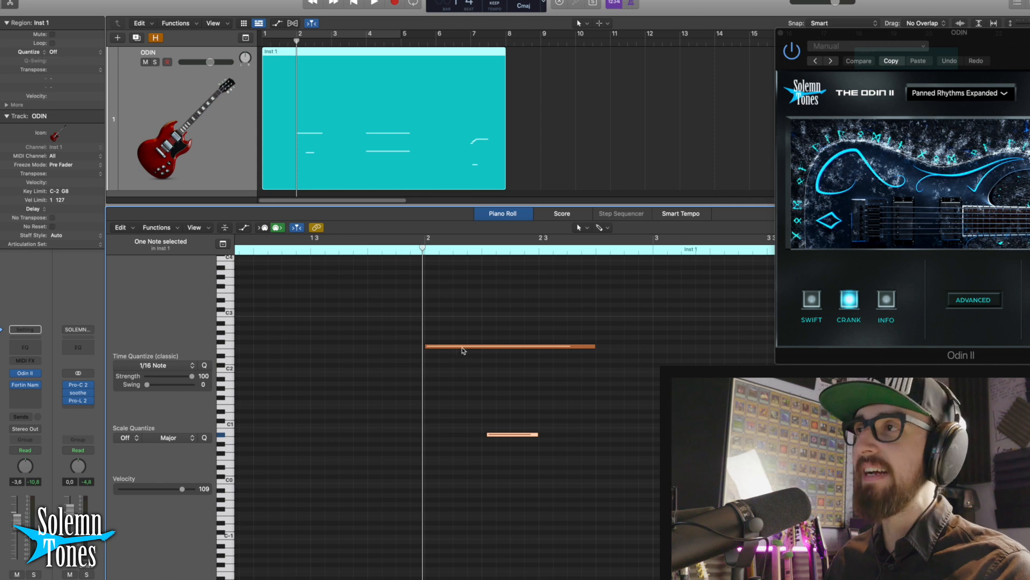
pyautogui.moveTo(487, 434); pyautogui.dragTo(420, 433)
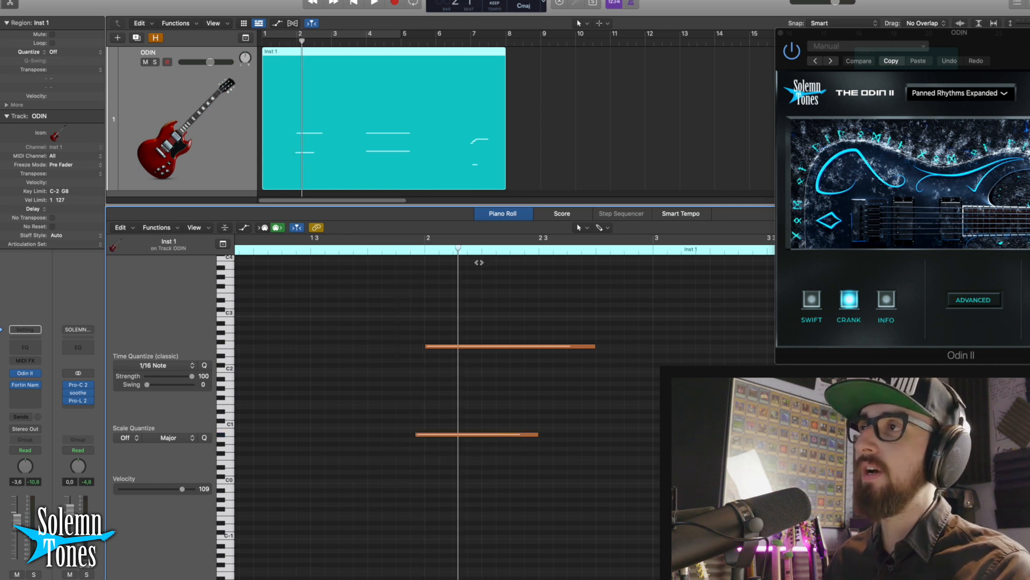
pyautogui.moveTo(417, 433); pyautogui.dragTo(427, 433)
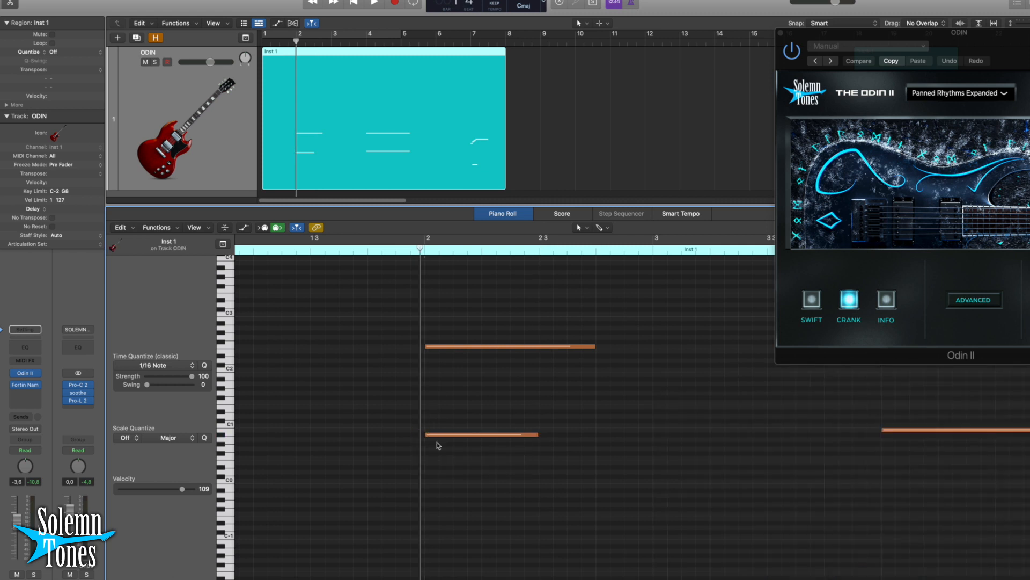
pyautogui.moveTo(430, 443)
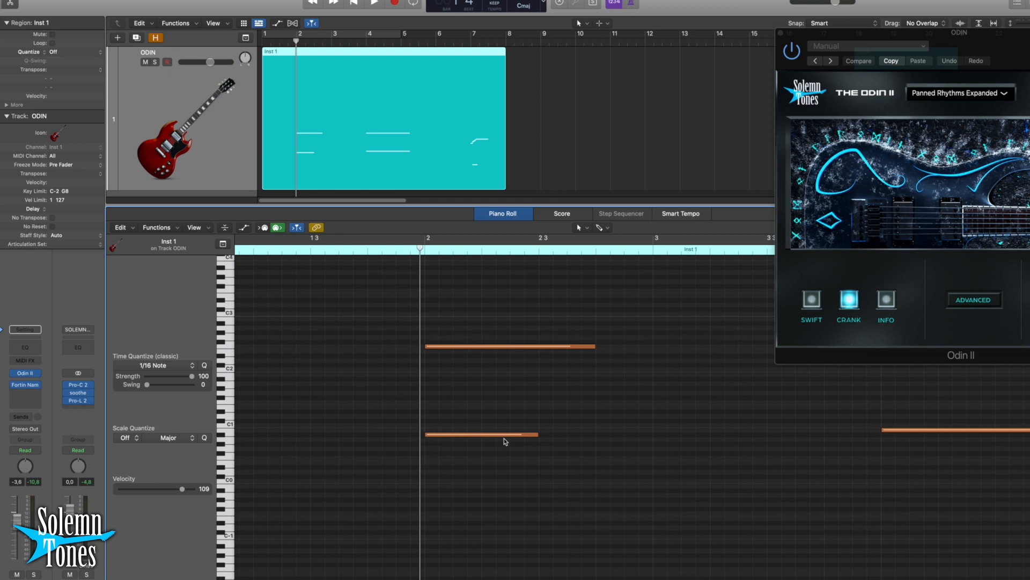
pyautogui.click(458, 433)
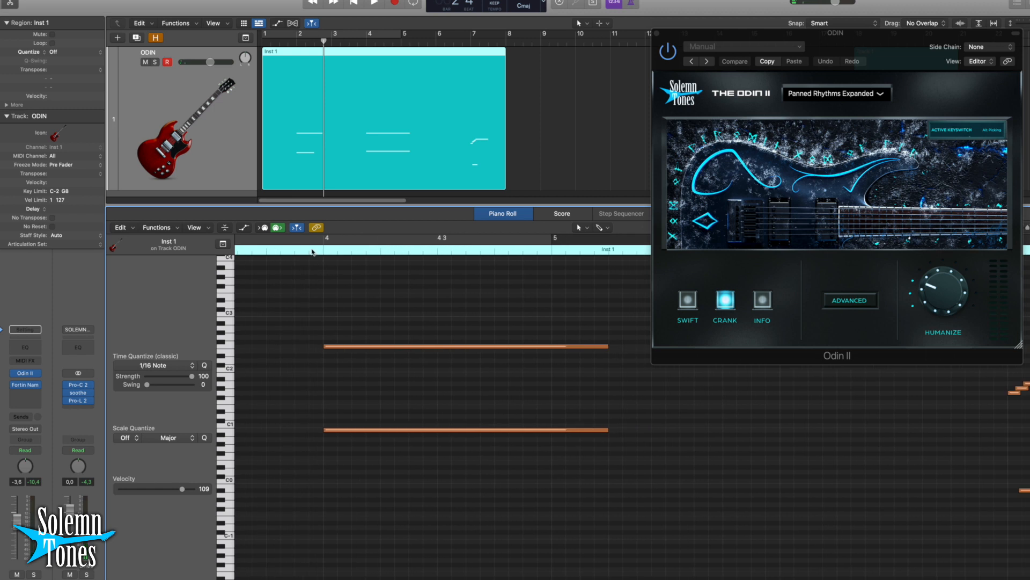
pyautogui.click(337, 430)
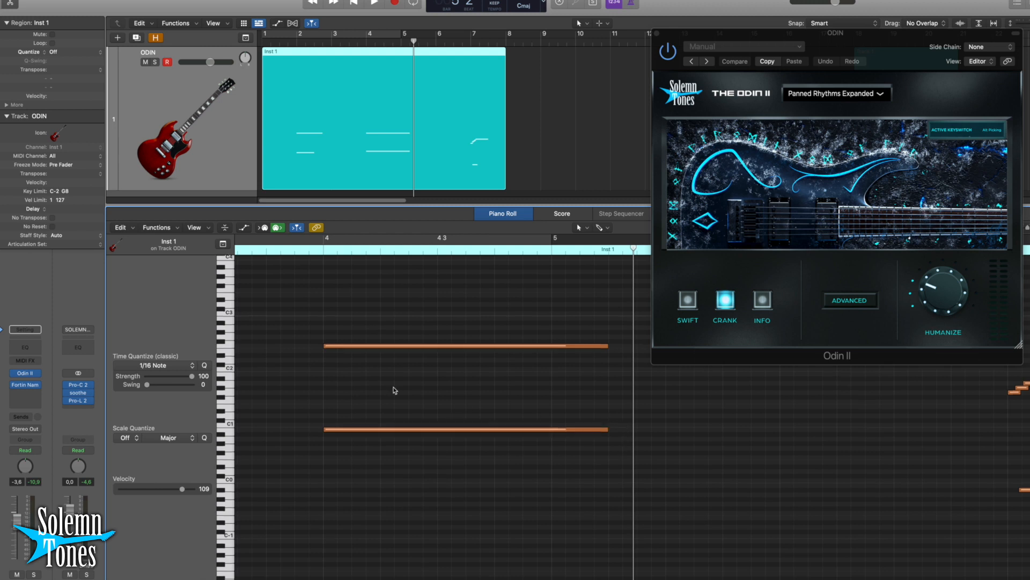
pyautogui.moveTo(401, 388)
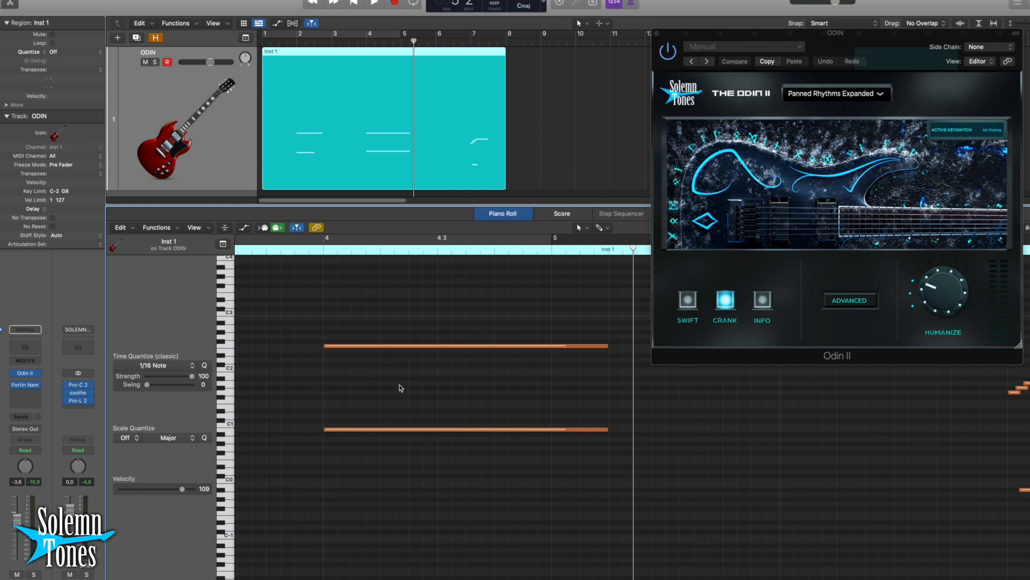
pyautogui.moveTo(295, 559)
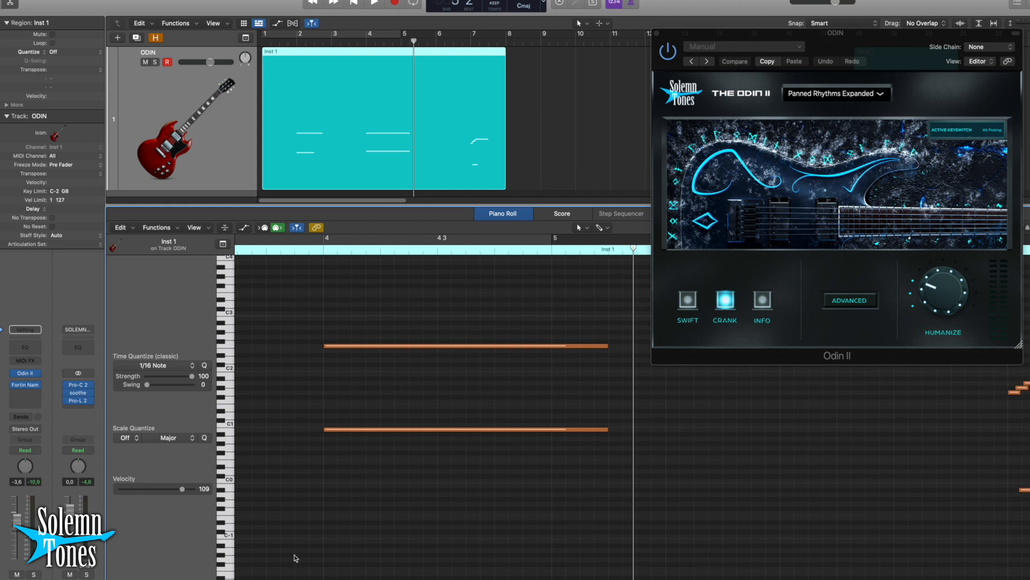
# Scroll to the later passage and select the lowest note of the rising slide
pyautogui.hscroll(3)
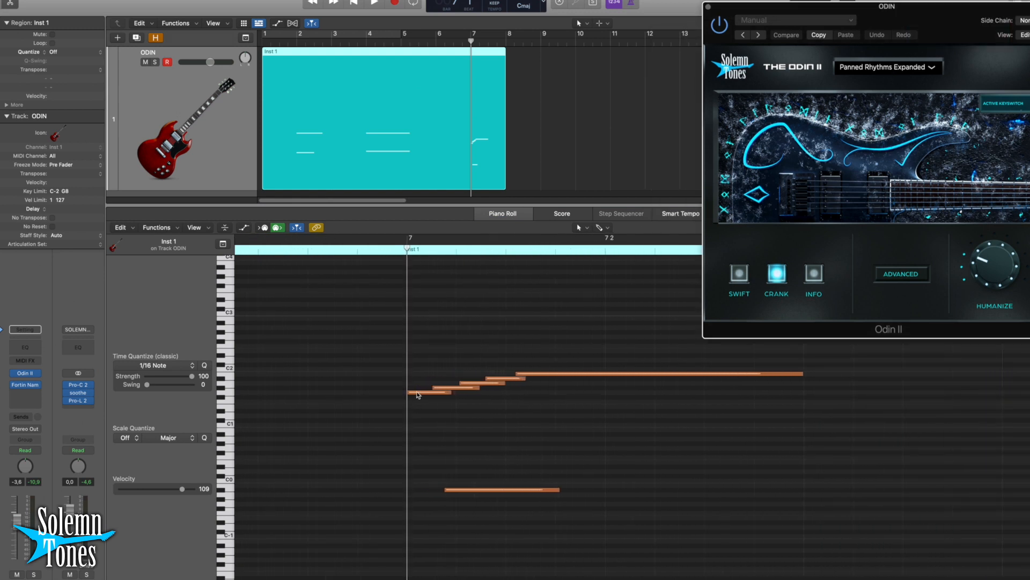
pyautogui.click(419, 393)
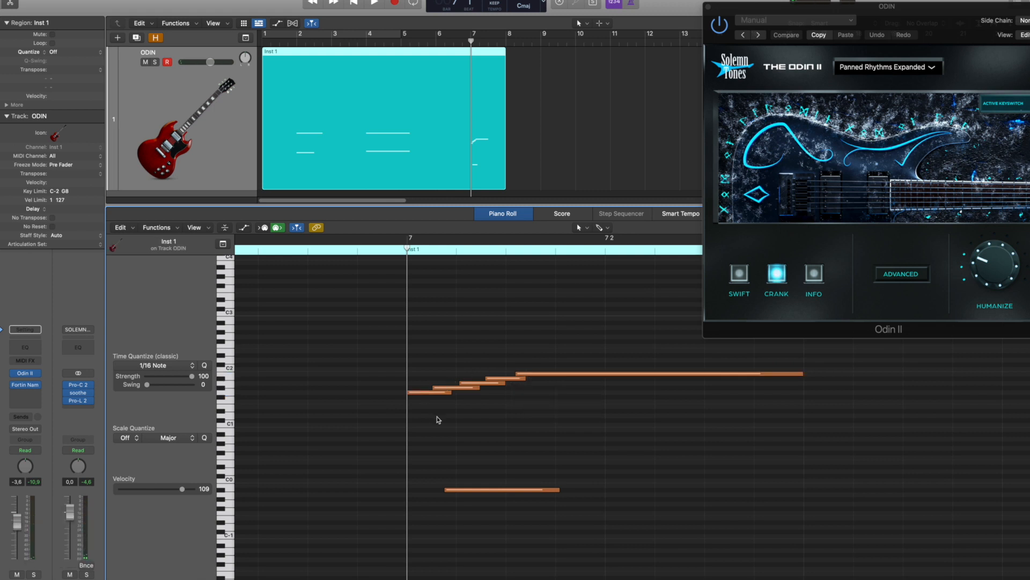
pyautogui.moveTo(421, 394)
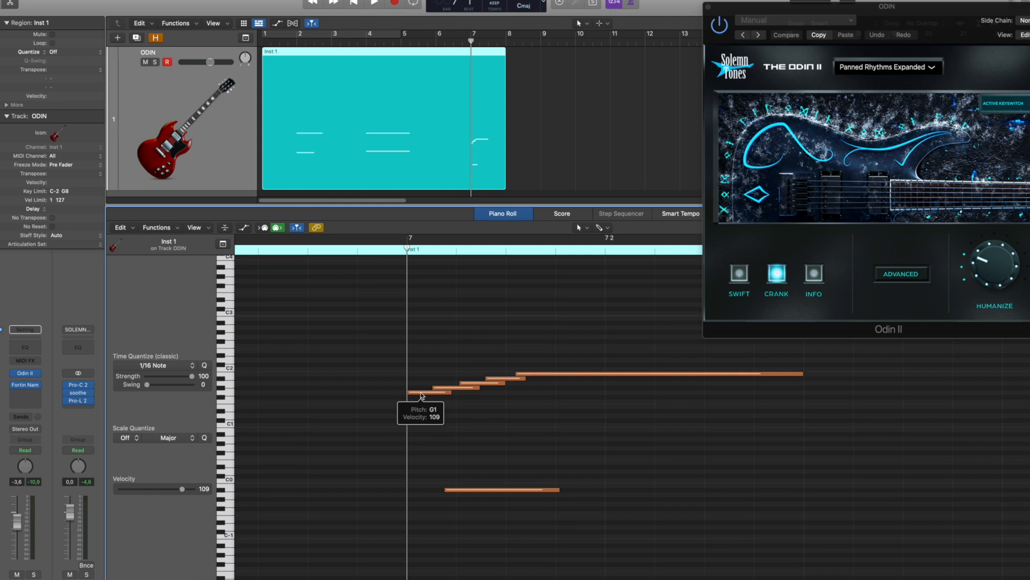
pyautogui.moveTo(455, 393)
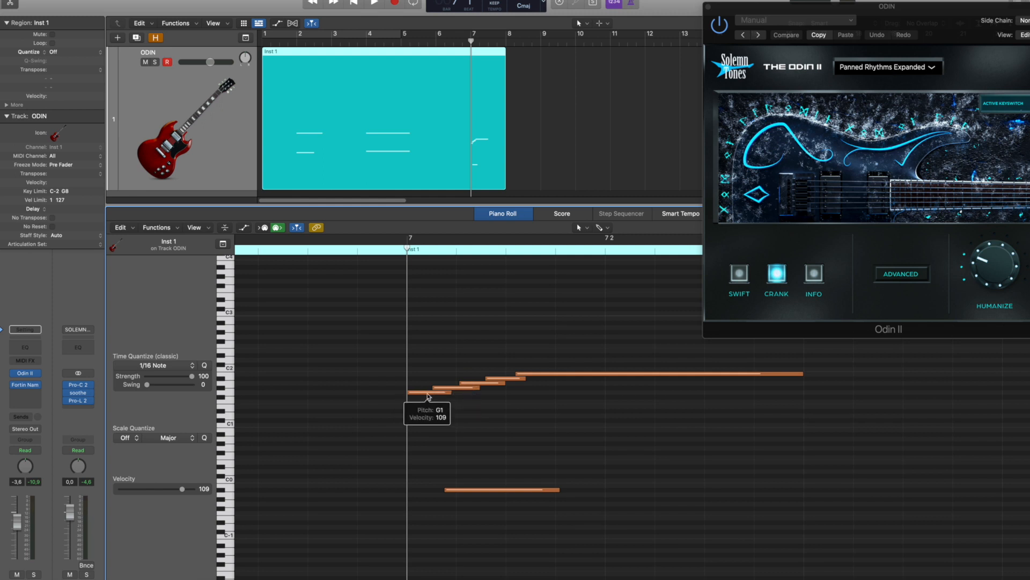
pyautogui.moveTo(447, 392)
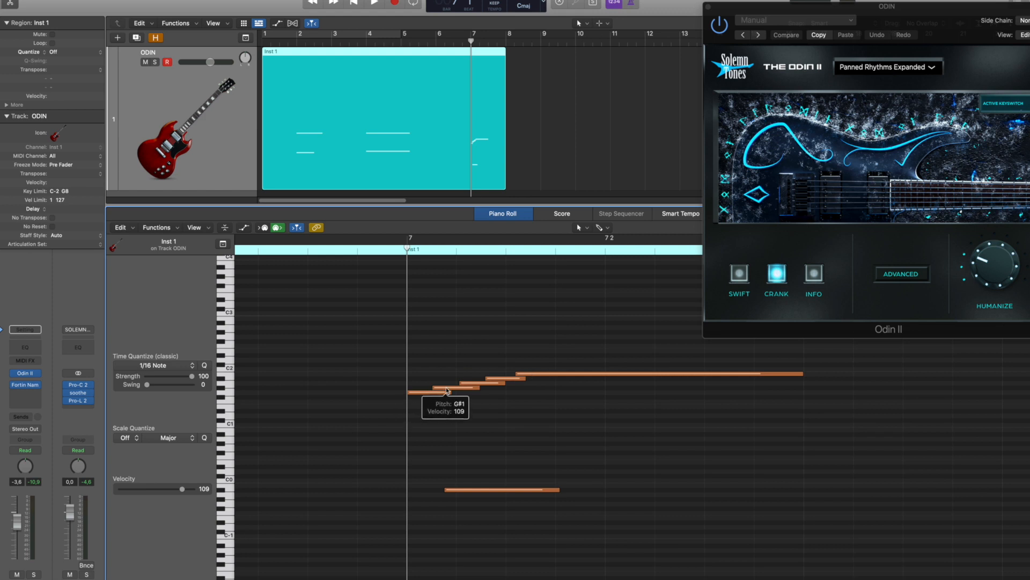
pyautogui.moveTo(506, 398)
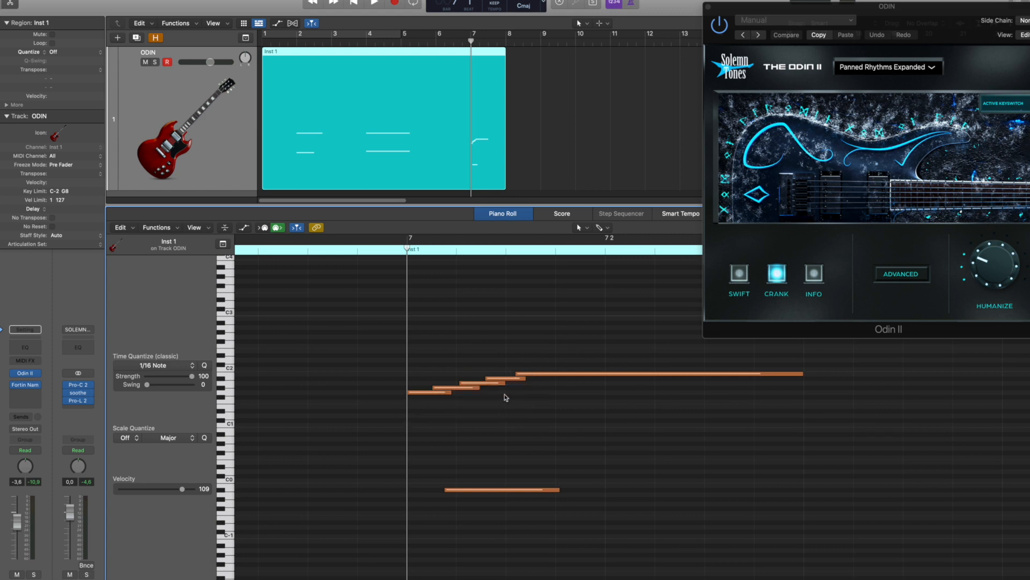
pyautogui.moveTo(545, 379)
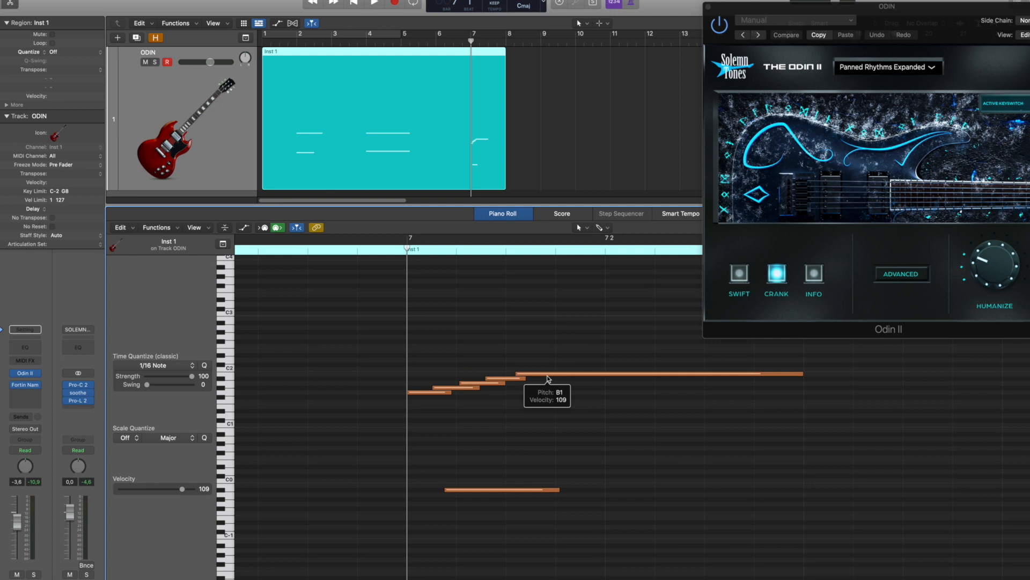
pyautogui.moveTo(470, 415)
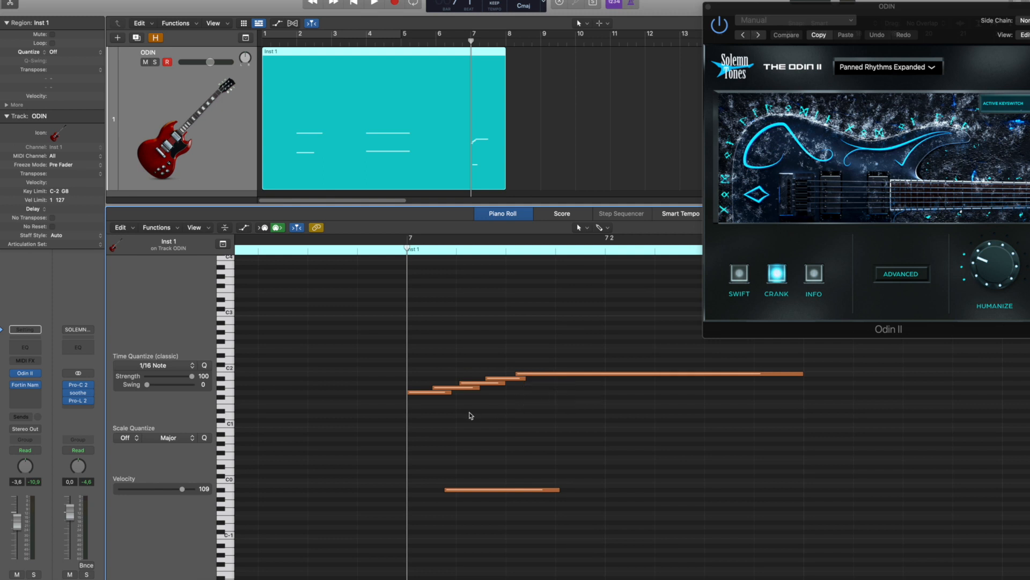
pyautogui.moveTo(434, 407)
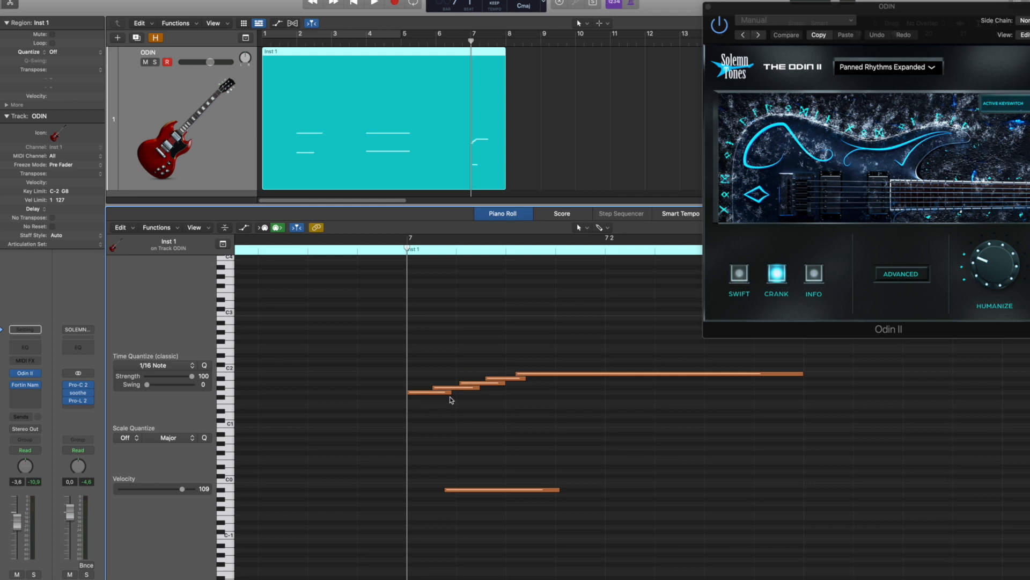
pyautogui.moveTo(439, 397)
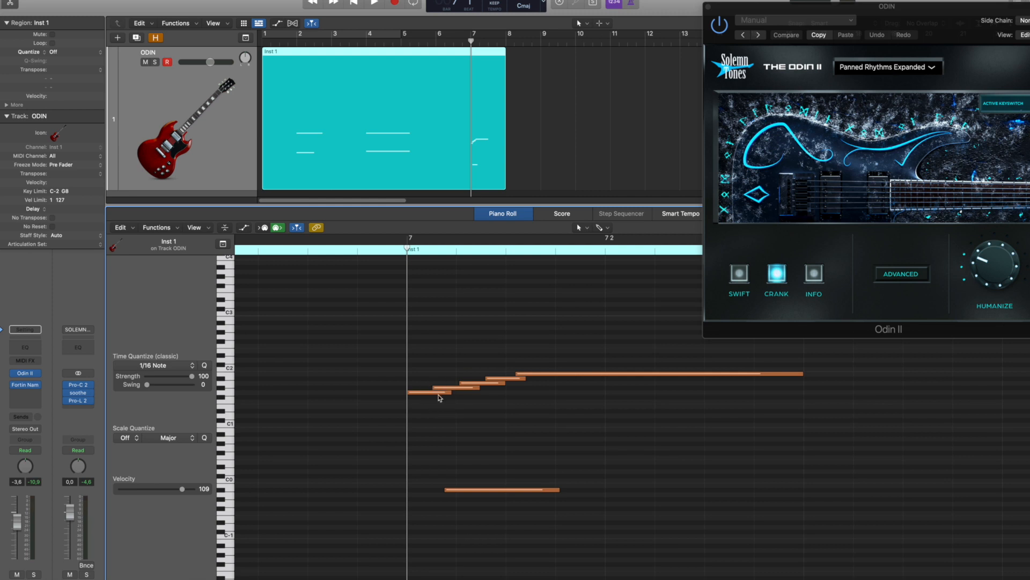
pyautogui.moveTo(445, 404)
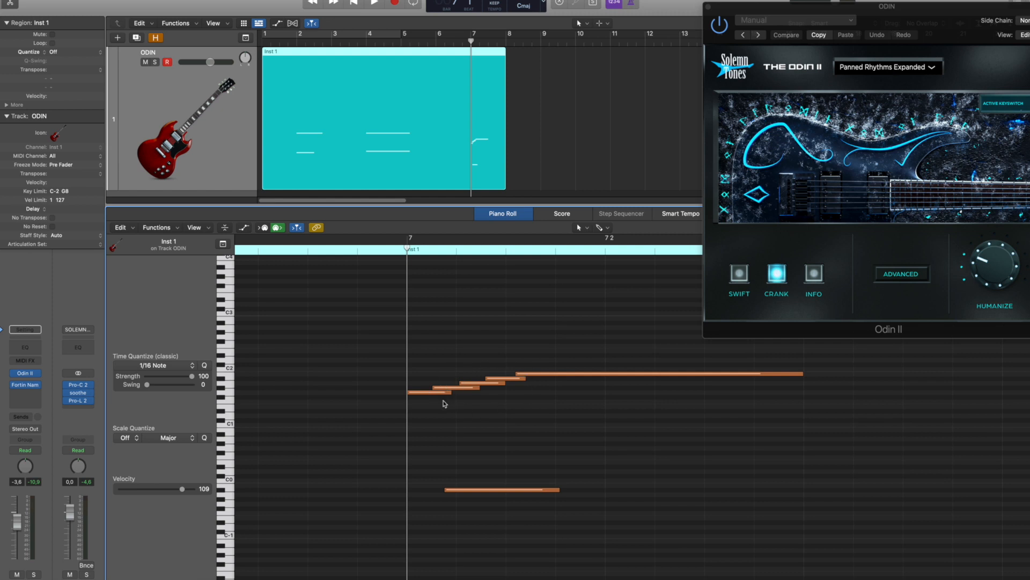
pyautogui.moveTo(452, 401)
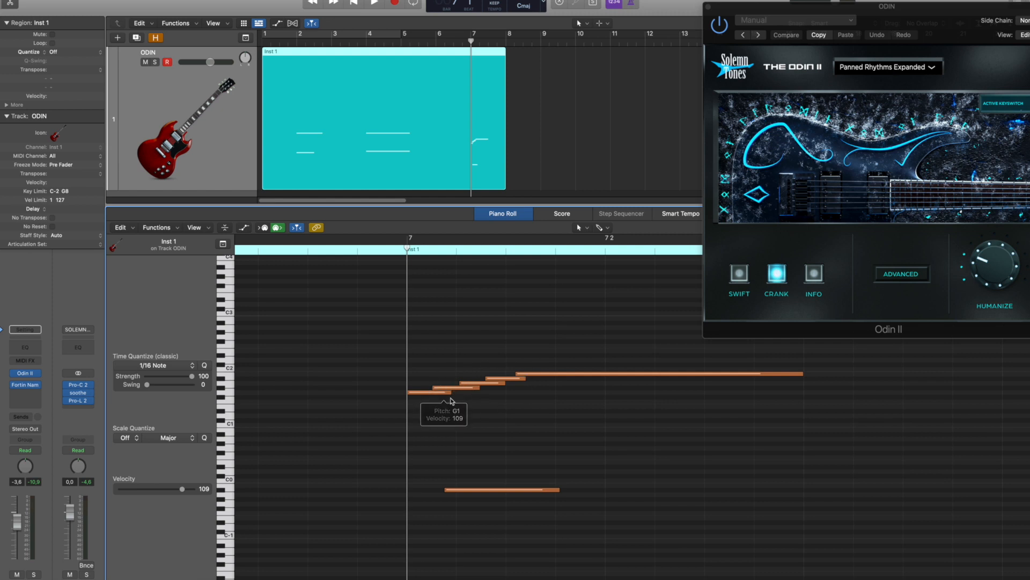
pyautogui.moveTo(452, 401)
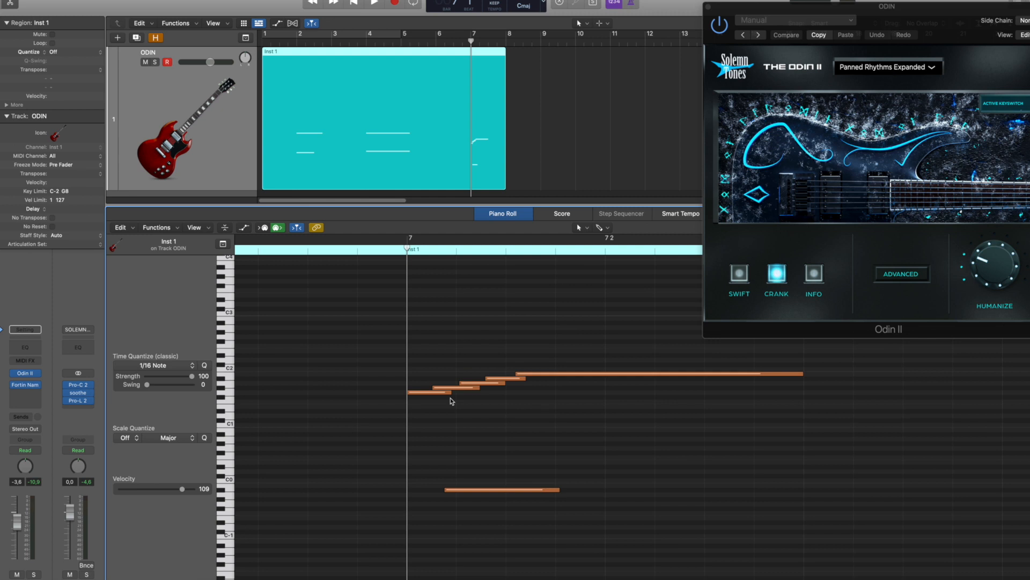
pyautogui.moveTo(443, 402)
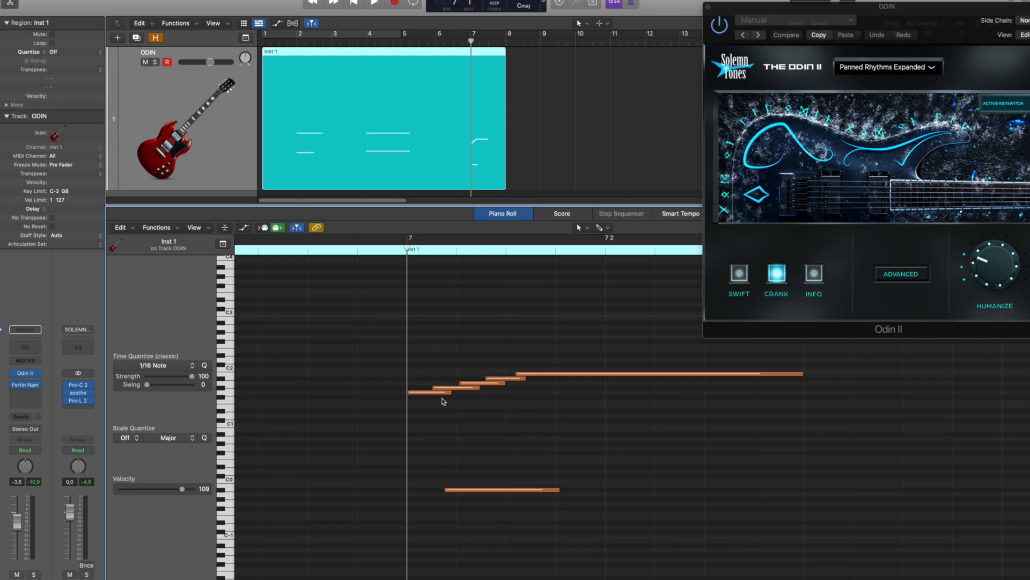
pyautogui.moveTo(488, 504)
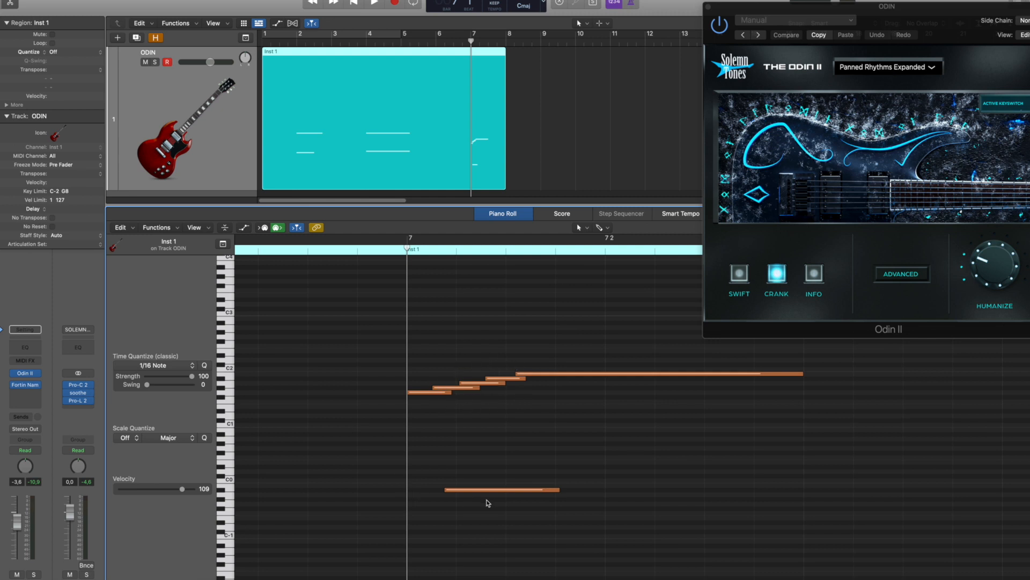
pyautogui.moveTo(462, 507)
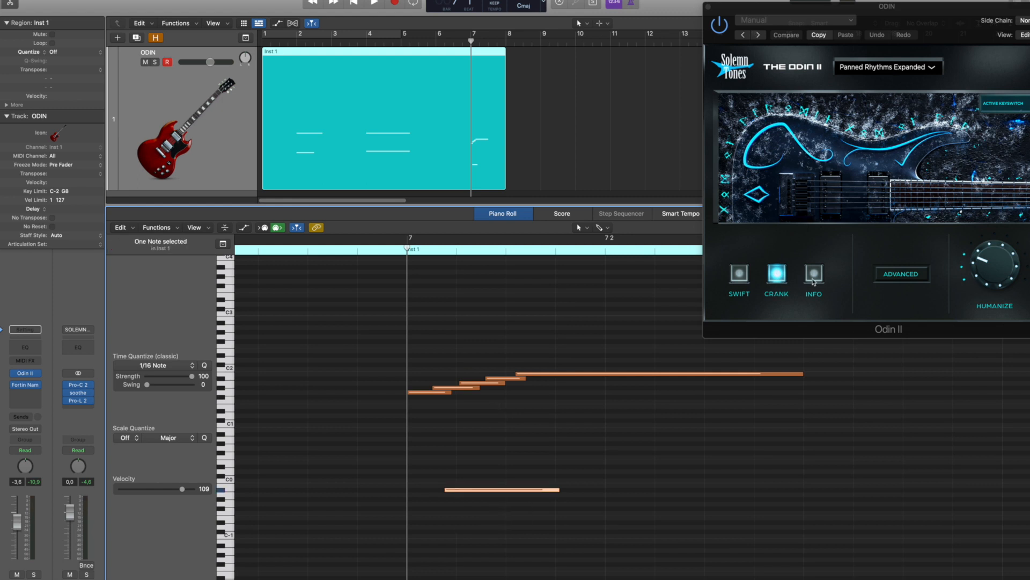
pyautogui.click(814, 274)
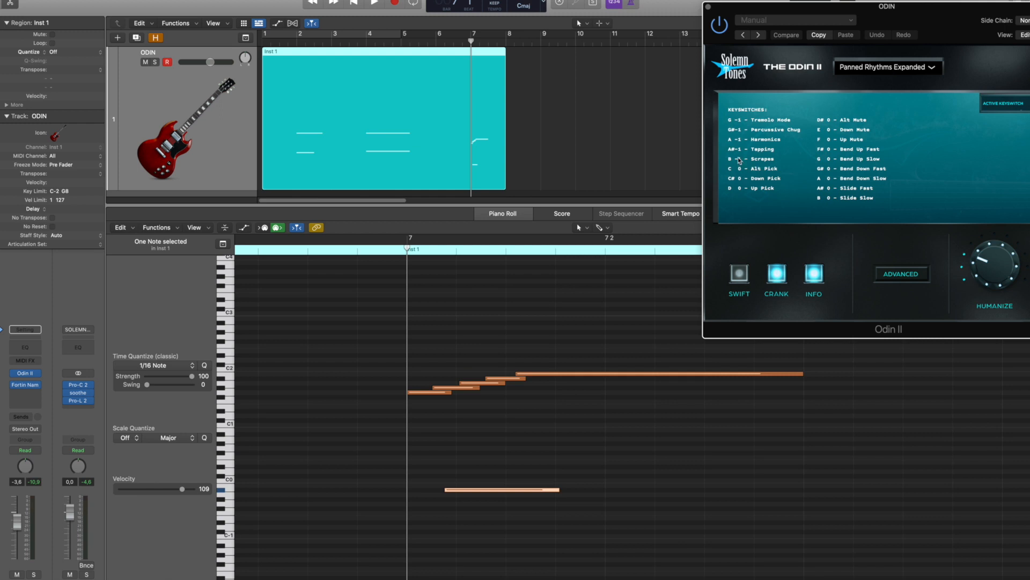
pyautogui.click(813, 275)
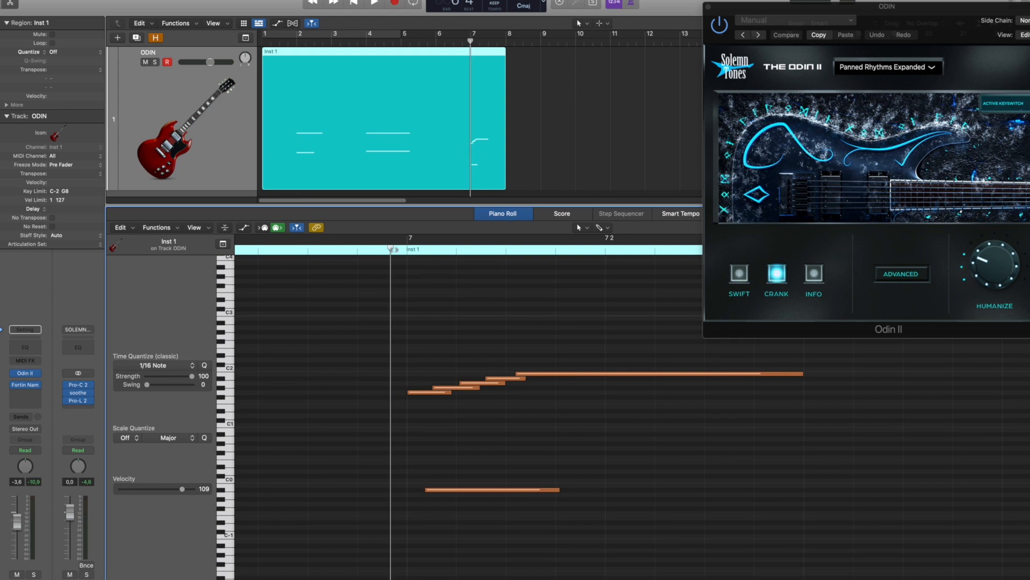
pyautogui.moveTo(414, 380)
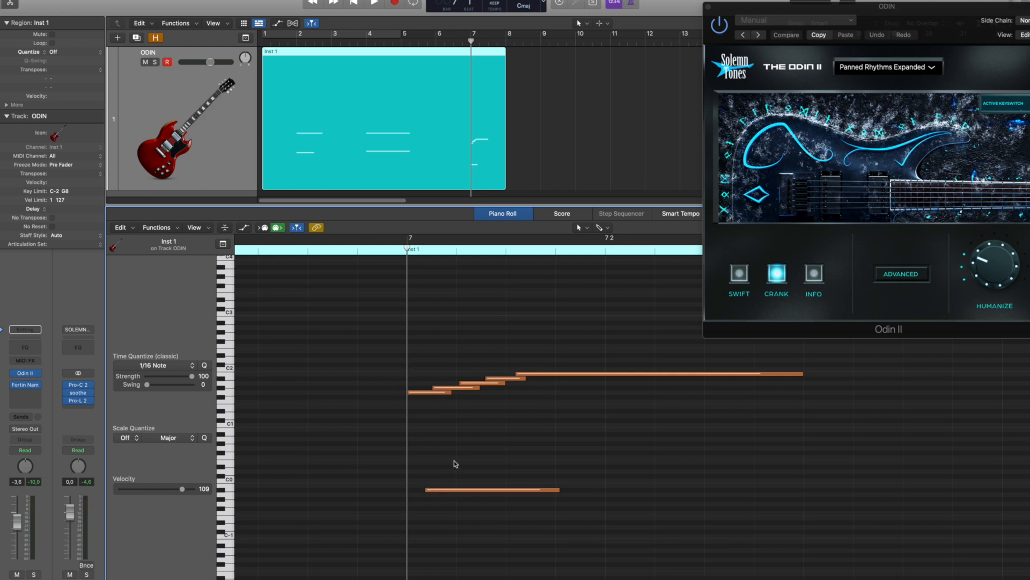
pyautogui.moveTo(447, 469)
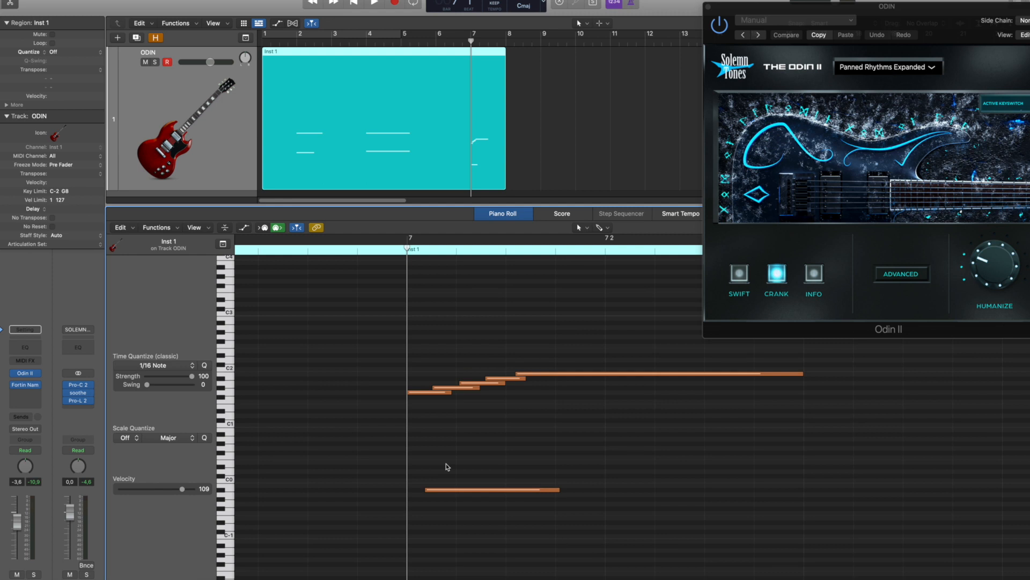
pyautogui.moveTo(585, 394)
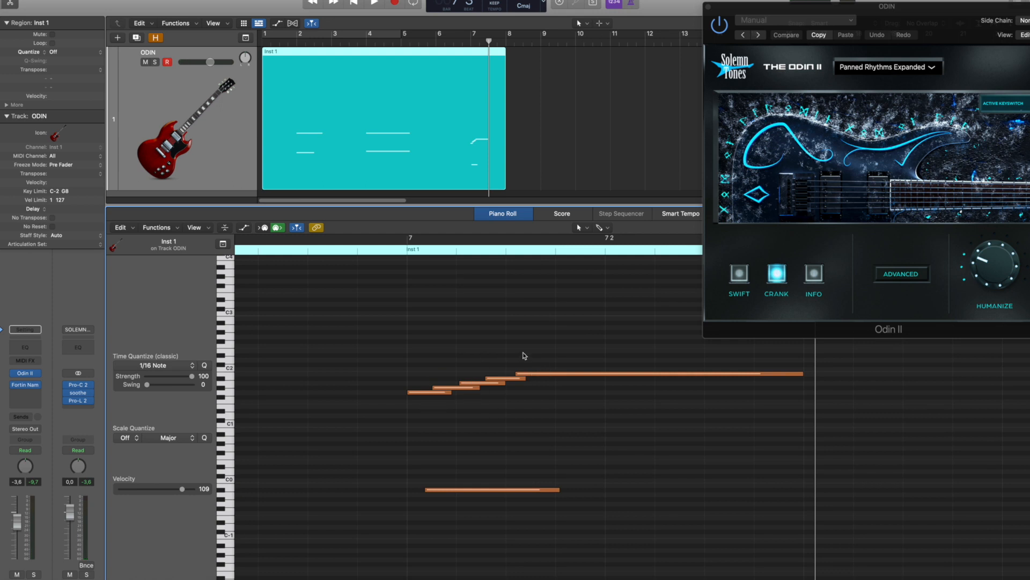
pyautogui.moveTo(426, 397)
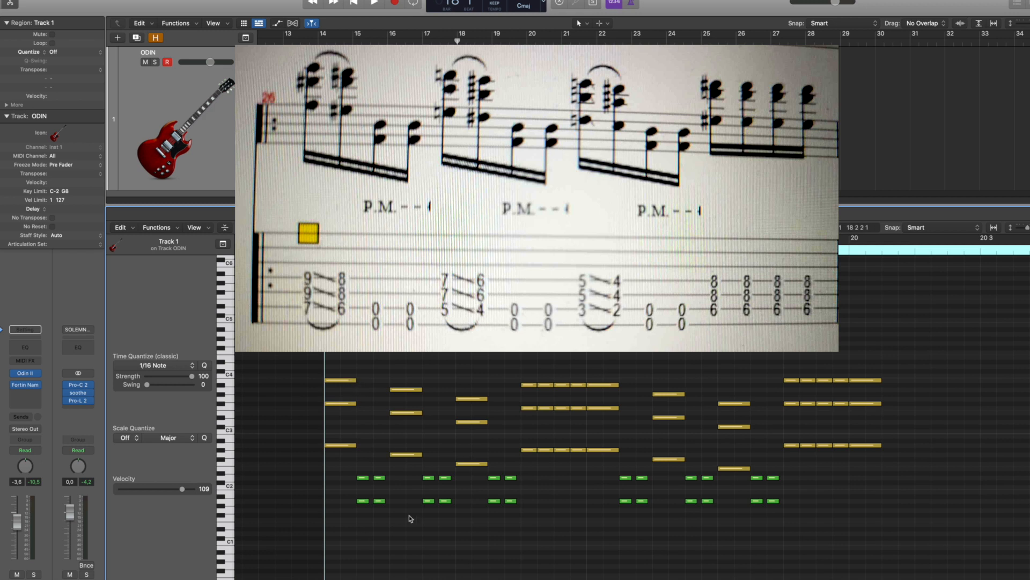
pyautogui.moveTo(378, 434)
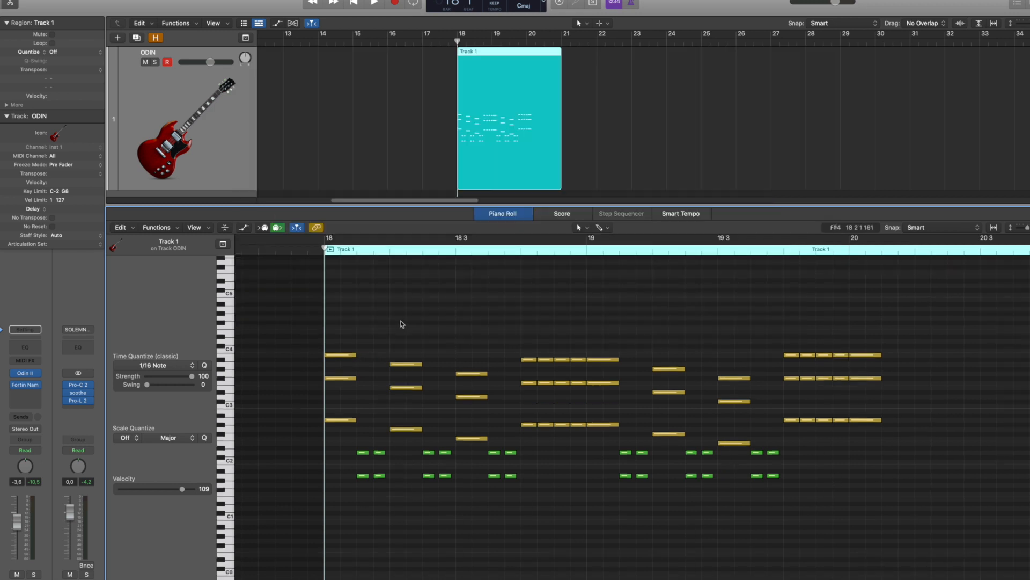
# Bring up the Track 1 region at bar 18 and play the repeated-chord passage
pyautogui.click(384, 4)
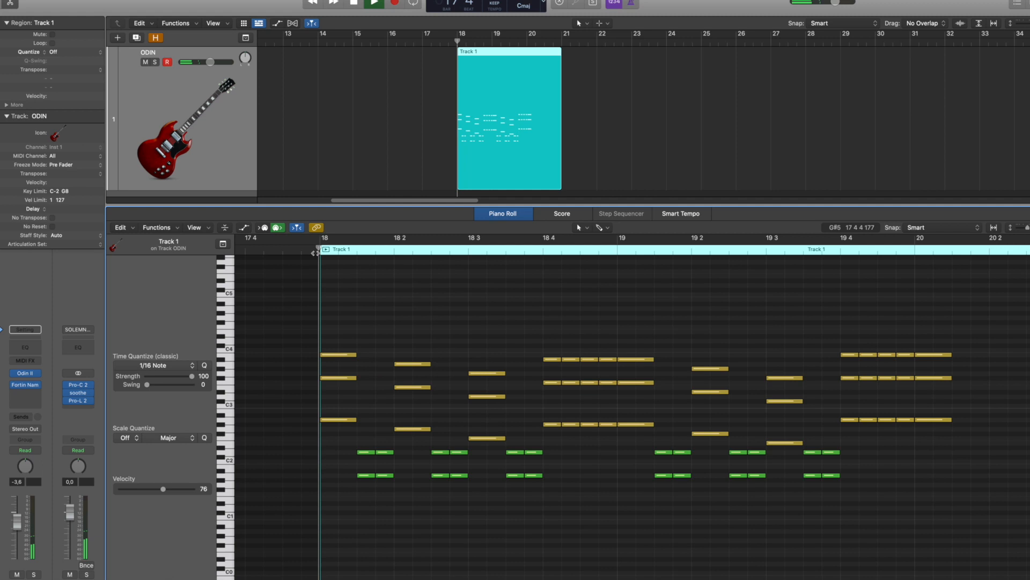
# Set the palm-muted low notes to velocity 30 and the chord notes to 121
pyautogui.click(371, 4)
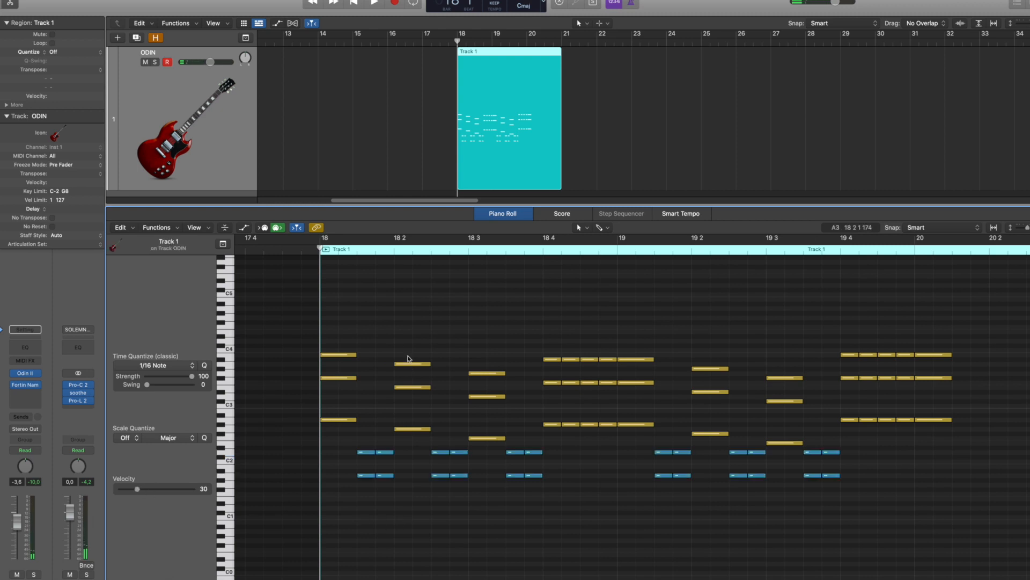
pyautogui.click(370, 3)
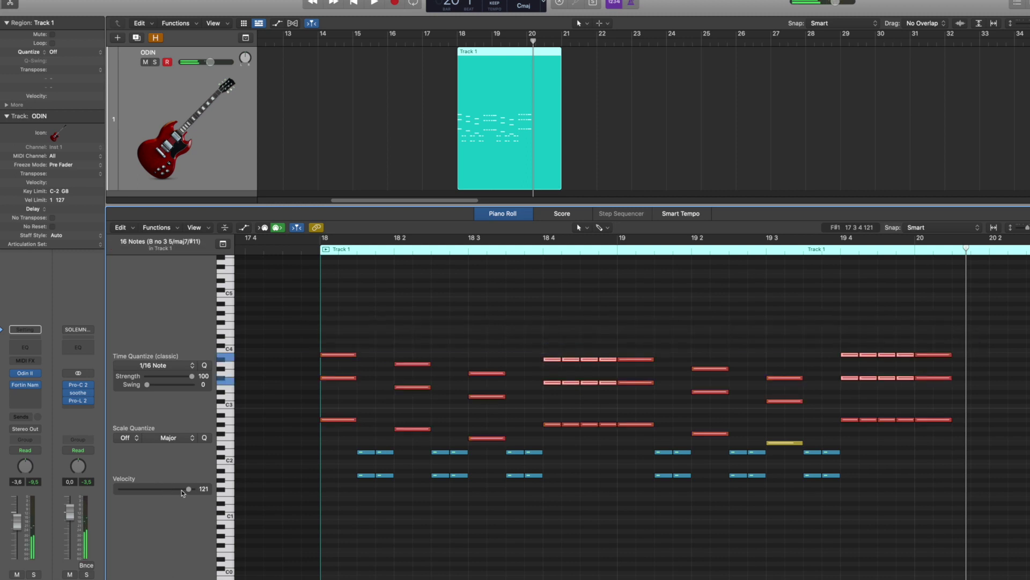
# Lower the repeated chords' velocity and split each slide chord into a semitone-lower pair
pyautogui.moveTo(188, 488); pyautogui.dragTo(173, 489)
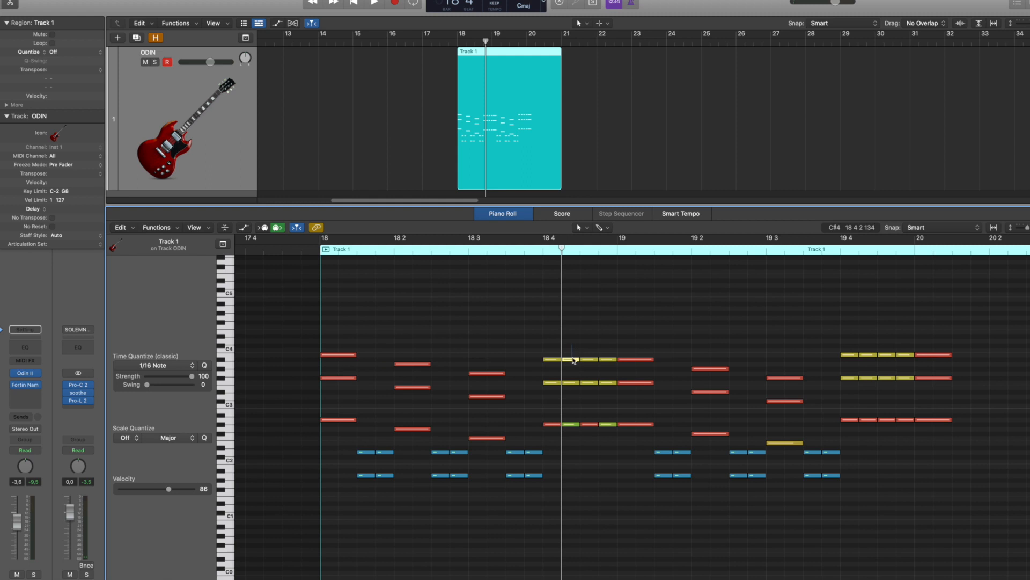
pyautogui.click(386, 4)
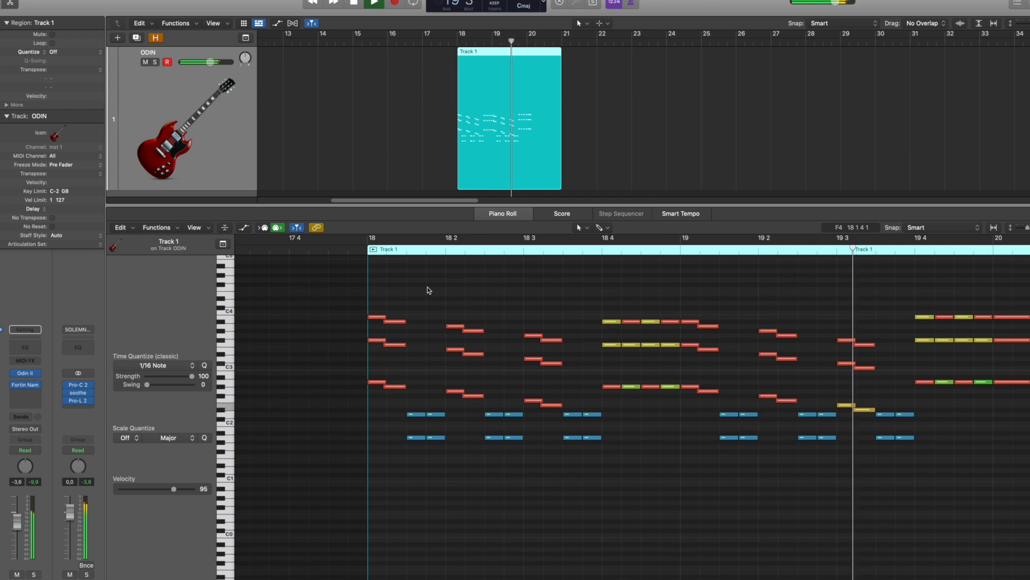
# Draw keyswitch notes near C0 under each slide with the Pencil Tool, then show Kraken Hybrid
pyautogui.click(580, 227)
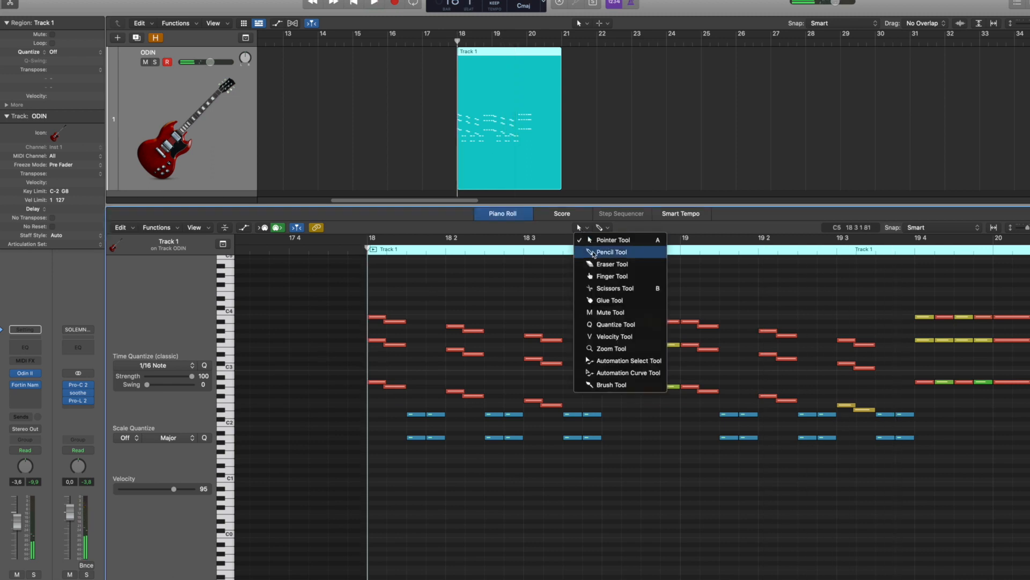
pyautogui.click(611, 251)
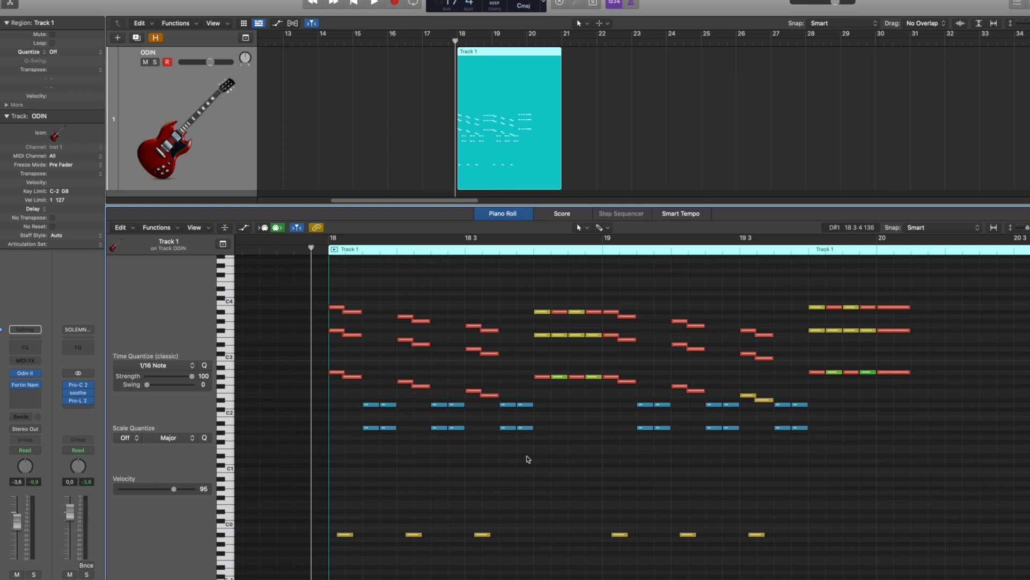
pyautogui.click(371, 5)
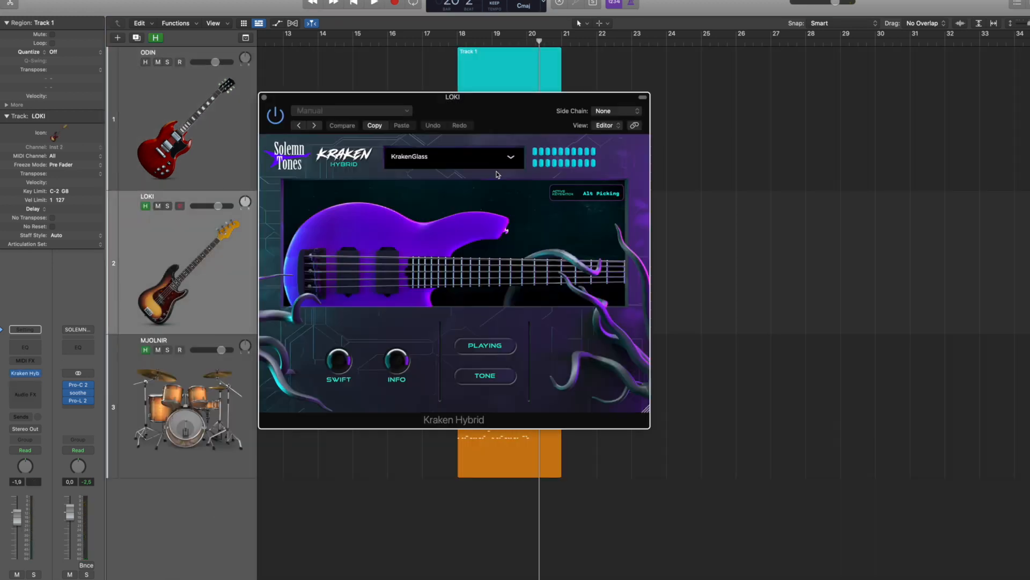
# Inspect and close the Mjolnir Drums window, then open the drum track's Overload insert
pyautogui.moveTo(452, 97); pyautogui.dragTo(805, 106)
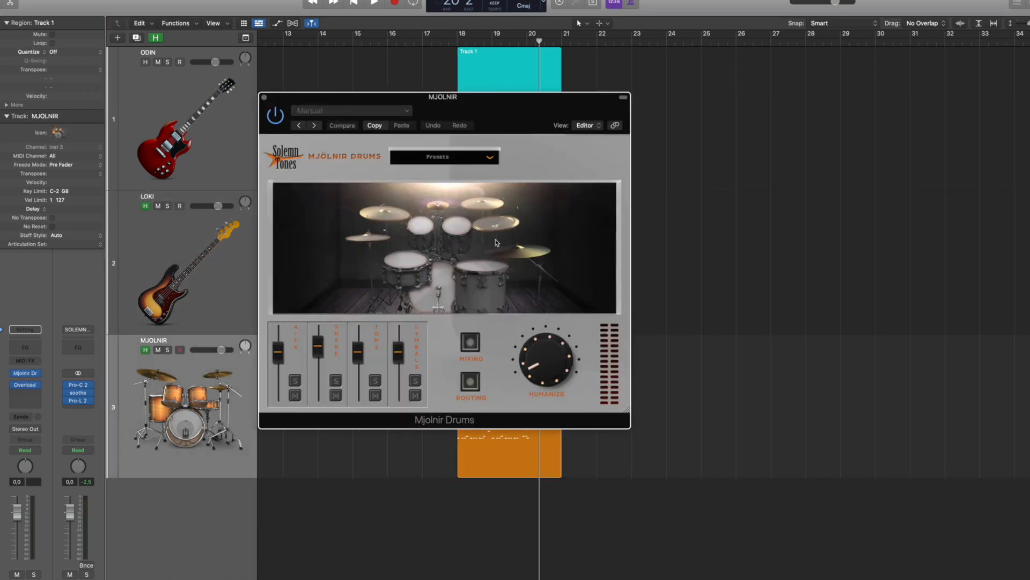
pyautogui.click(262, 97)
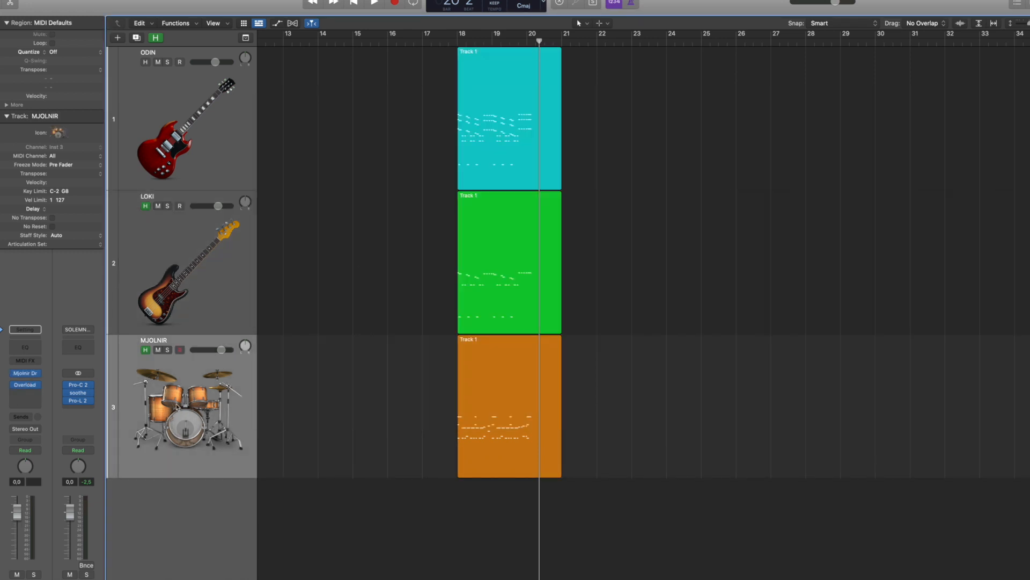
pyautogui.click(24, 384)
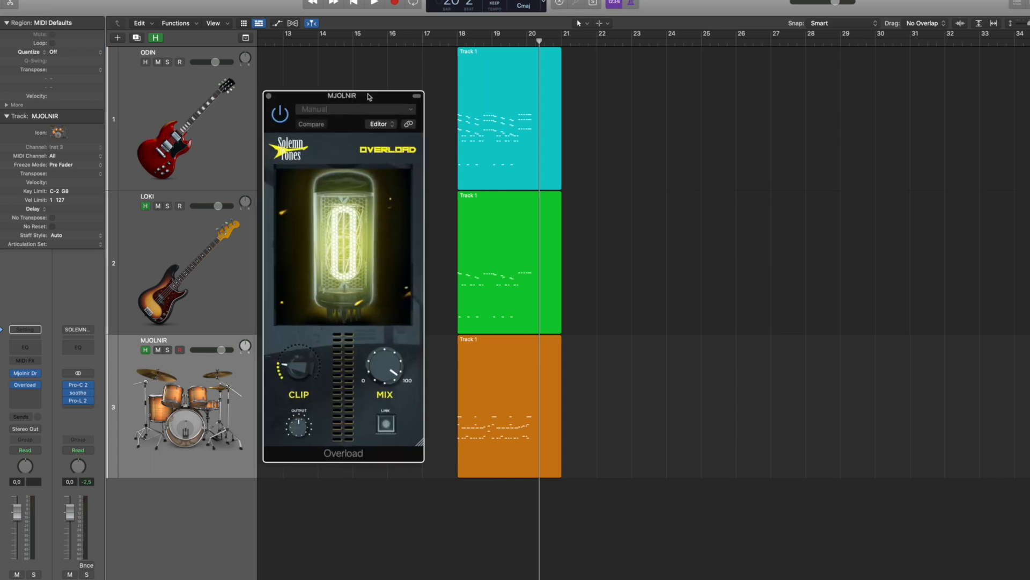